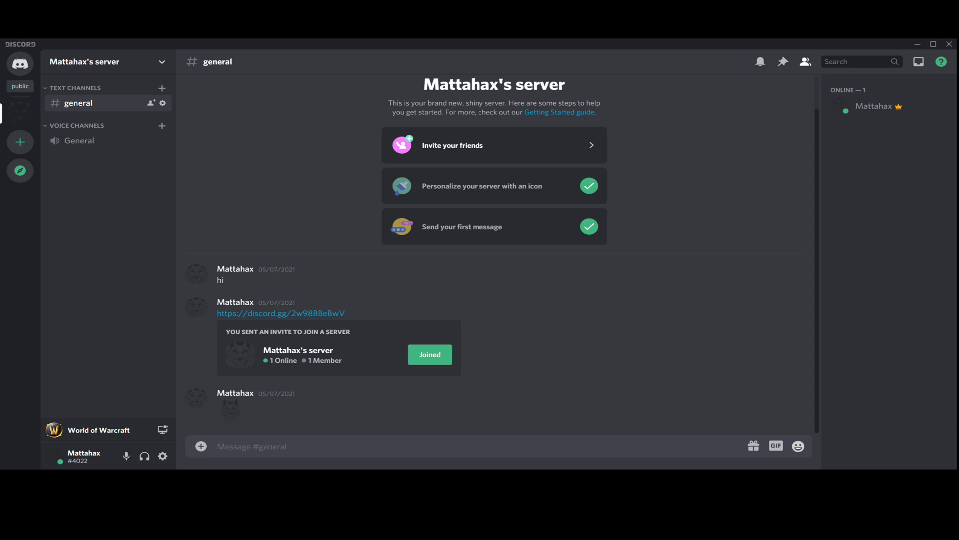
{"action": "mouse_move", "coordinate": [126, 457]}
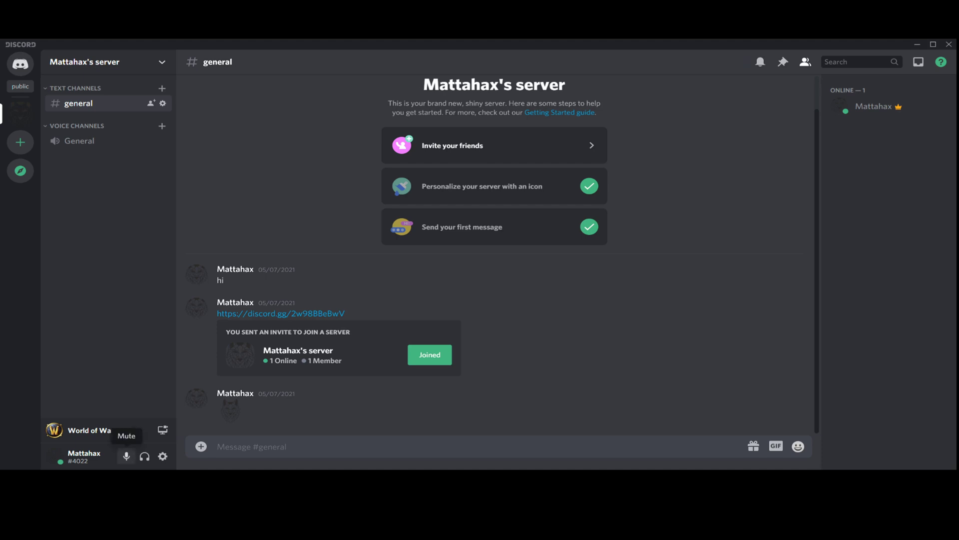
{"action": "mouse_move", "coordinate": [144, 457]}
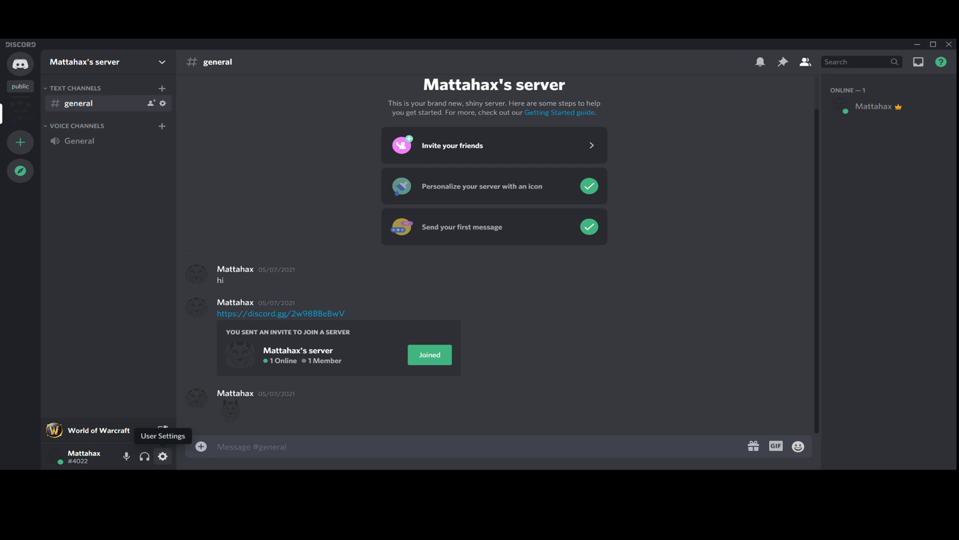
Enter User Settings from the gear icon and scroll the sidebar down to App Settings.
{"action": "left_click", "coordinate": [163, 456]}
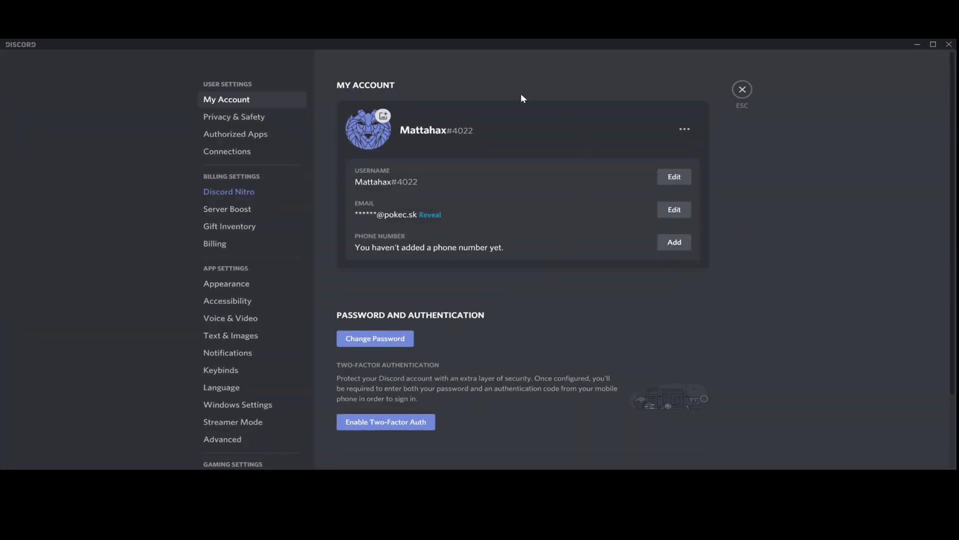
{"action": "mouse_move", "coordinate": [241, 59]}
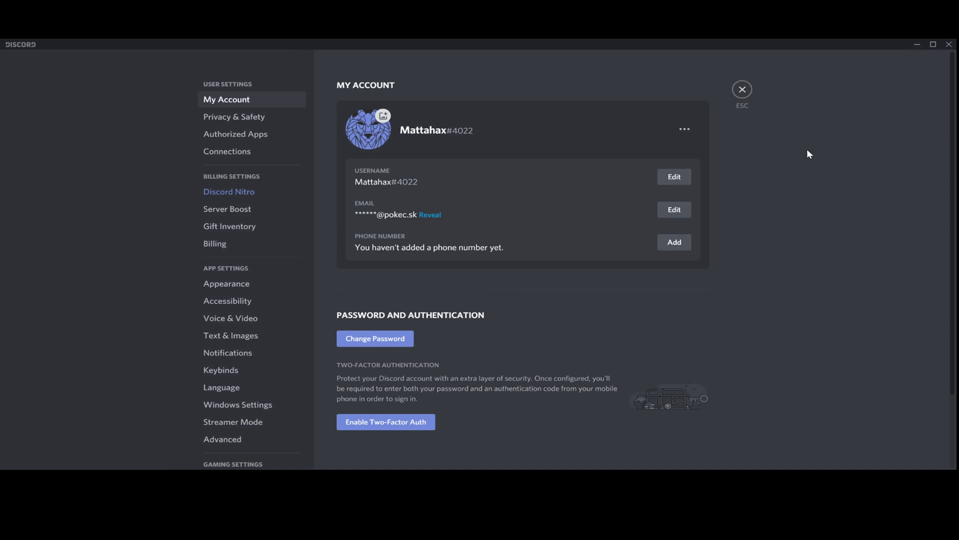
{"action": "mouse_move", "coordinate": [747, 223]}
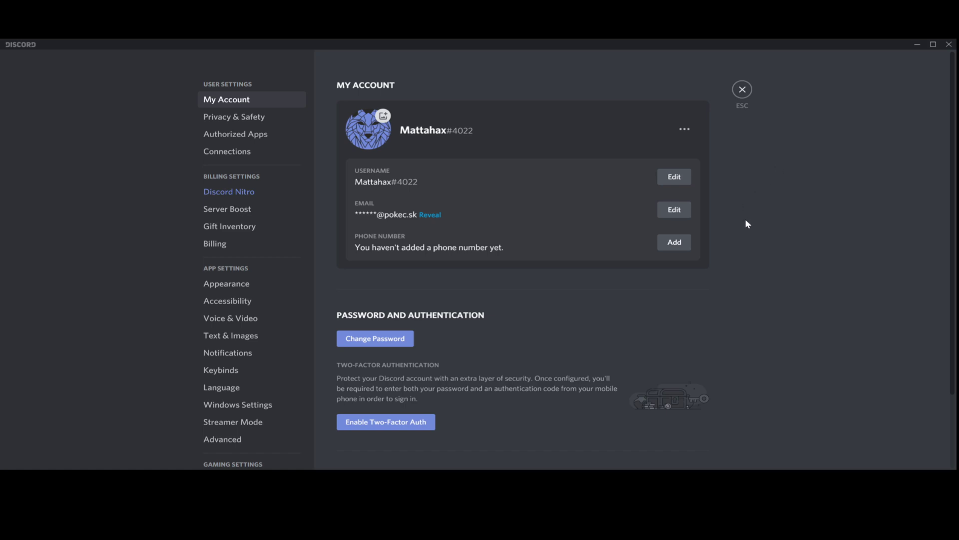
{"action": "scroll", "scroll_direction": "down", "scroll_amount": 3}
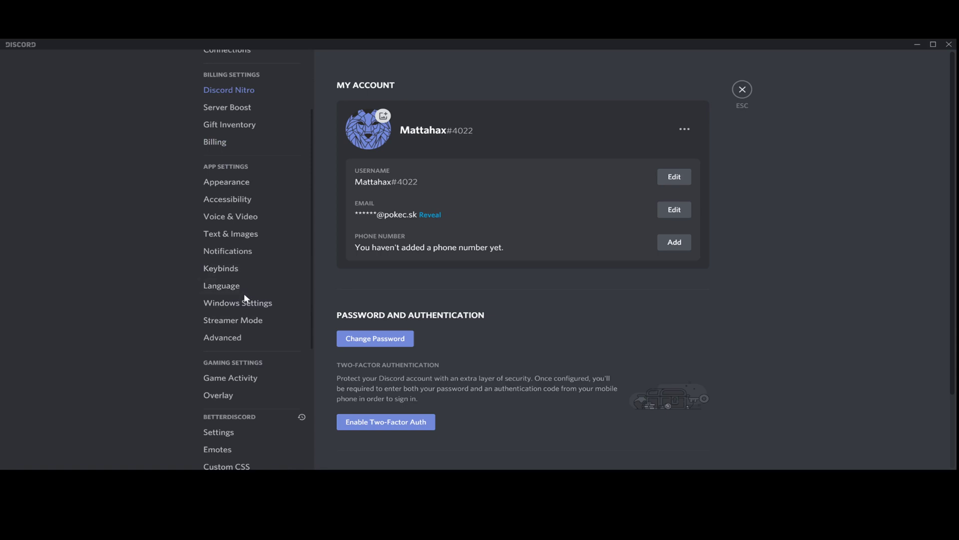
Show the Windows Settings page with startup launch and minimize-to-tray options.
{"action": "left_click", "coordinate": [238, 302]}
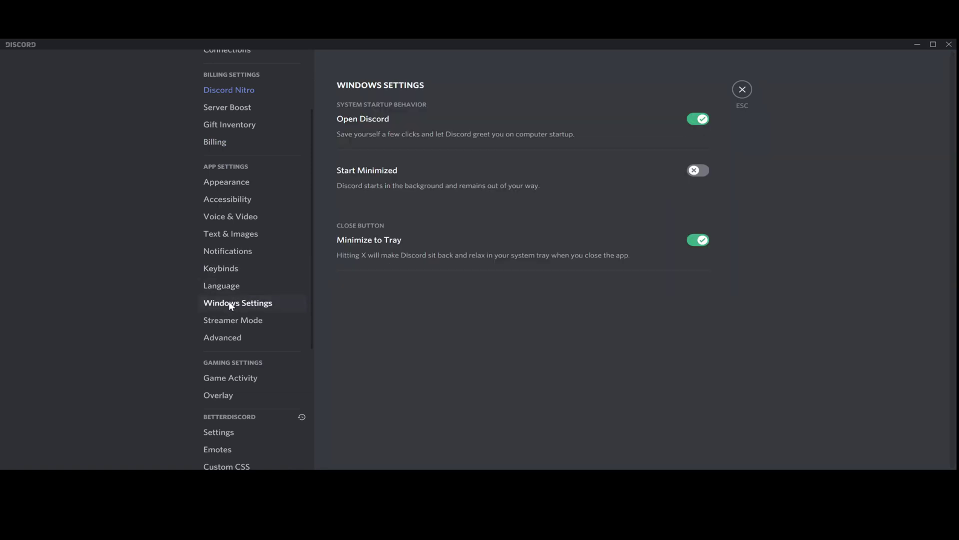
{"action": "mouse_move", "coordinate": [102, 229]}
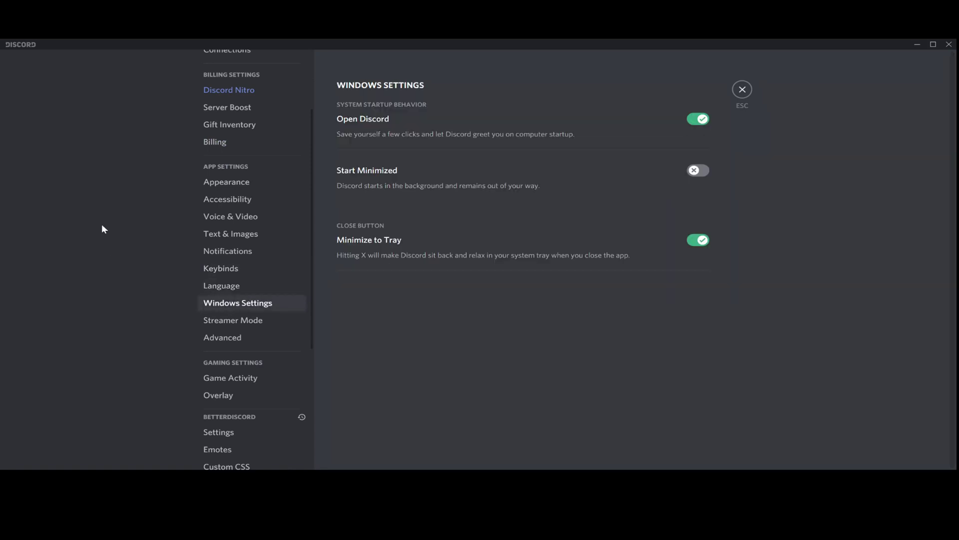
{"action": "mouse_move", "coordinate": [350, 125]}
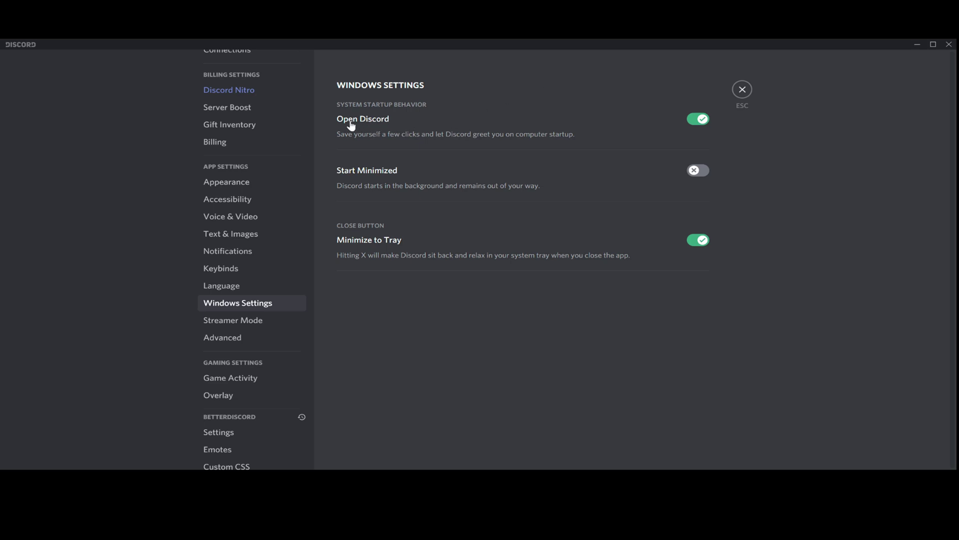
{"action": "mouse_move", "coordinate": [345, 126]}
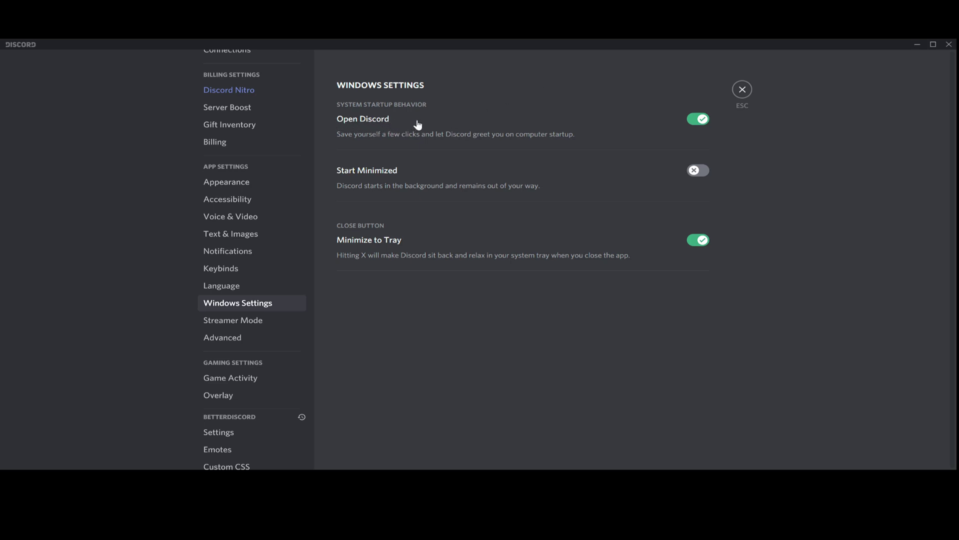
{"action": "mouse_move", "coordinate": [615, 107]}
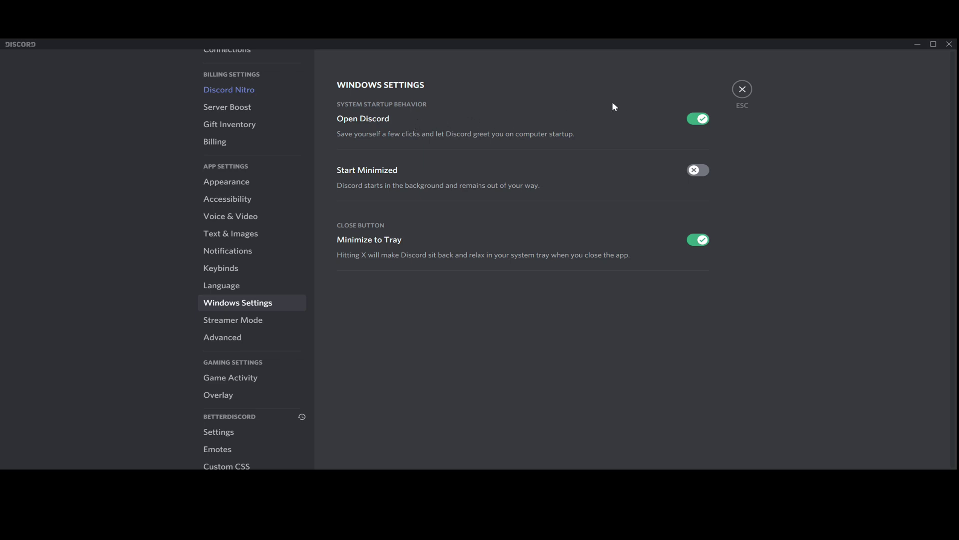
{"action": "mouse_move", "coordinate": [661, 93]}
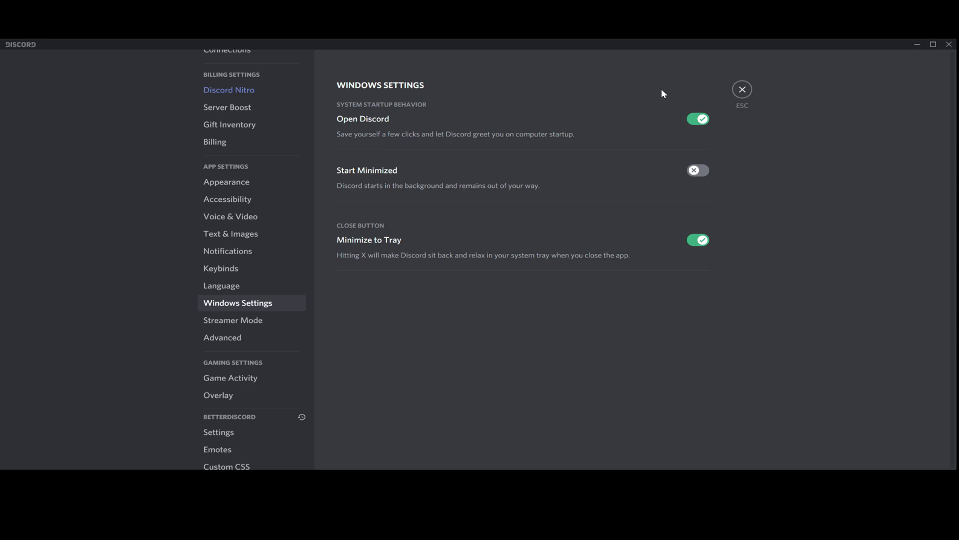
{"action": "mouse_move", "coordinate": [650, 96]}
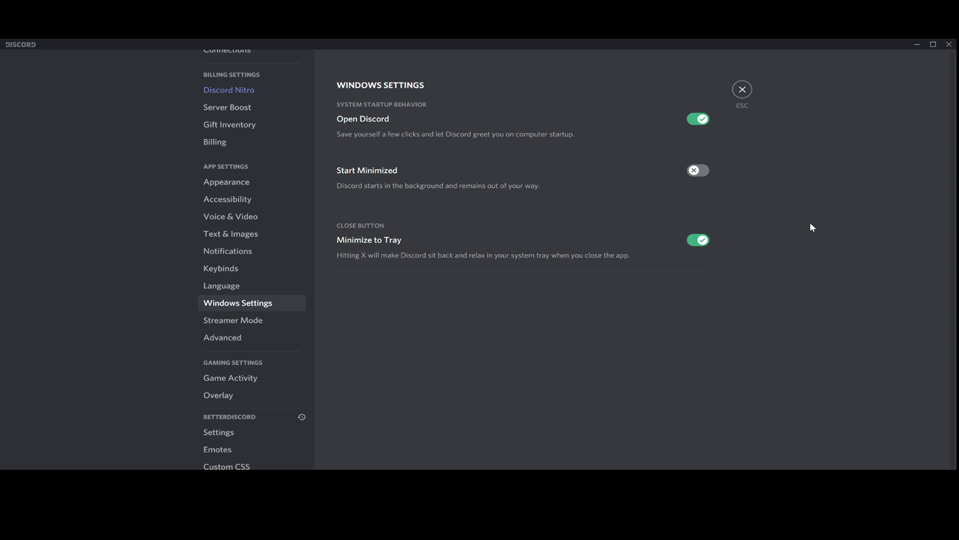
{"action": "mouse_move", "coordinate": [811, 233]}
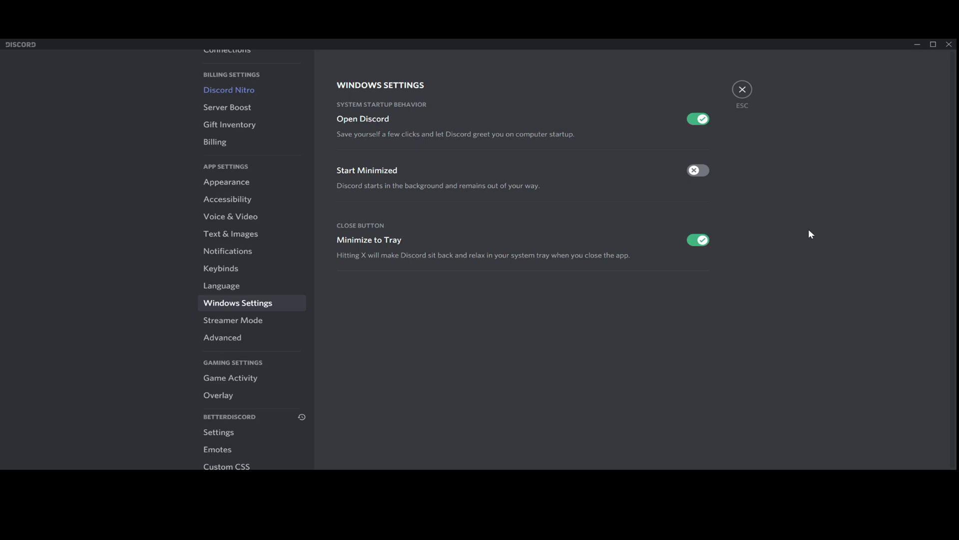
{"action": "mouse_move", "coordinate": [814, 234]}
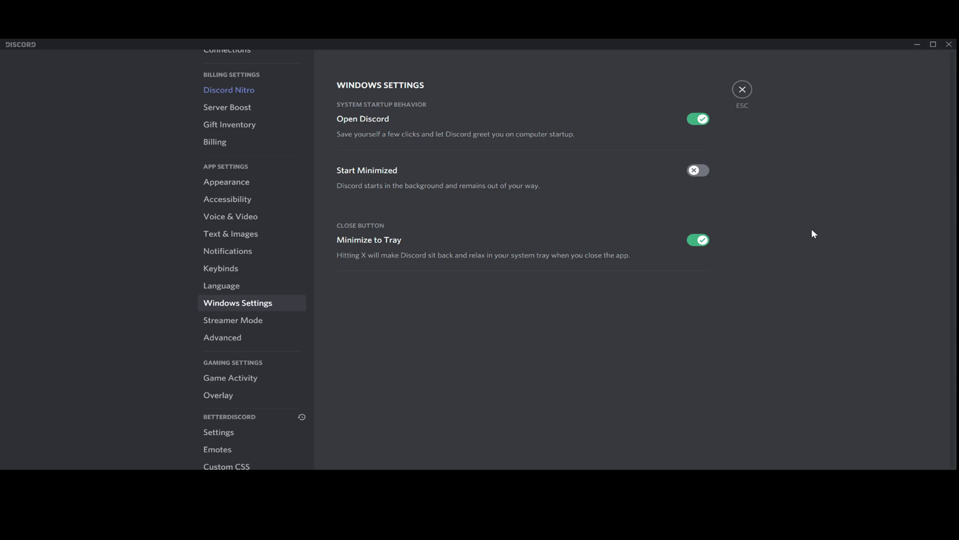
{"action": "mouse_move", "coordinate": [546, 192]}
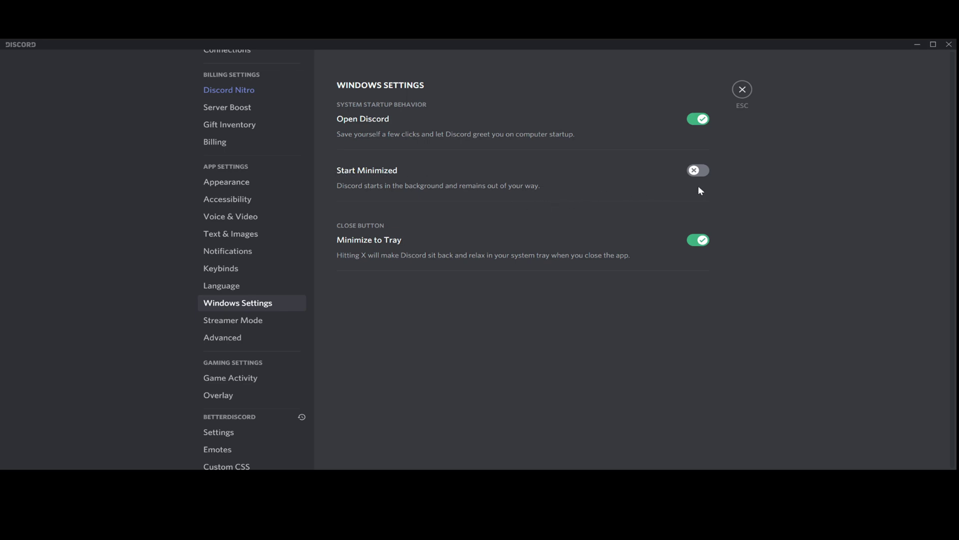
Switch Start Minimized on so all three startup and tray options are enabled.
{"action": "left_click", "coordinate": [697, 170]}
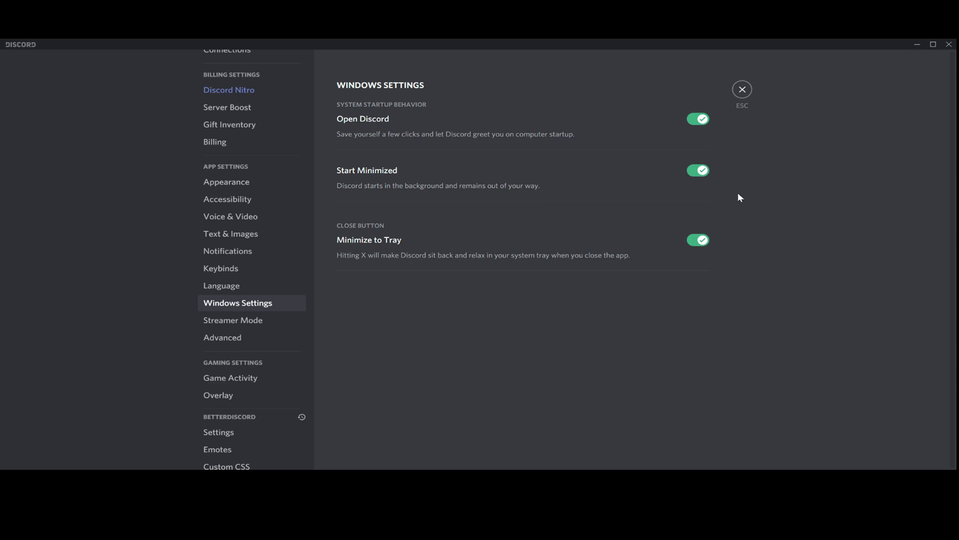
{"action": "mouse_move", "coordinate": [743, 197]}
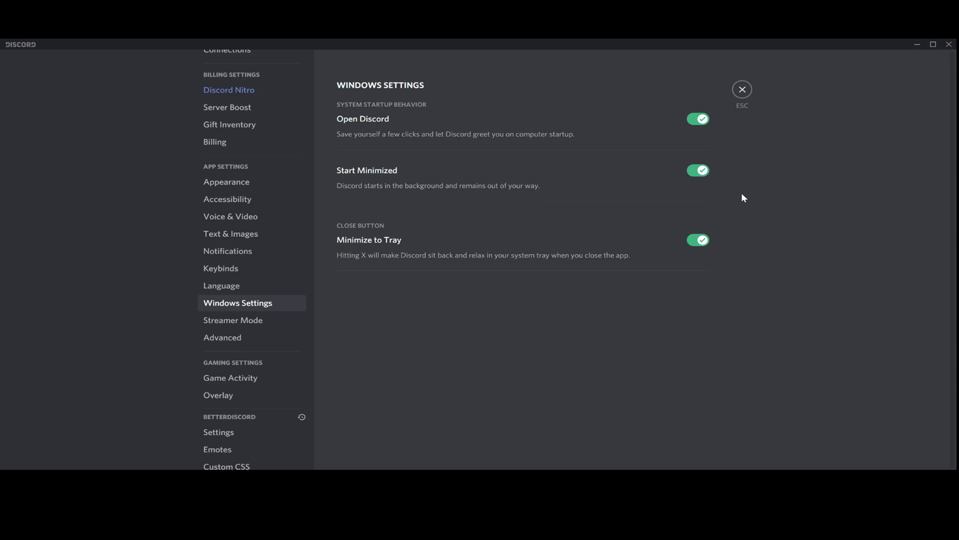
{"action": "mouse_move", "coordinate": [767, 222]}
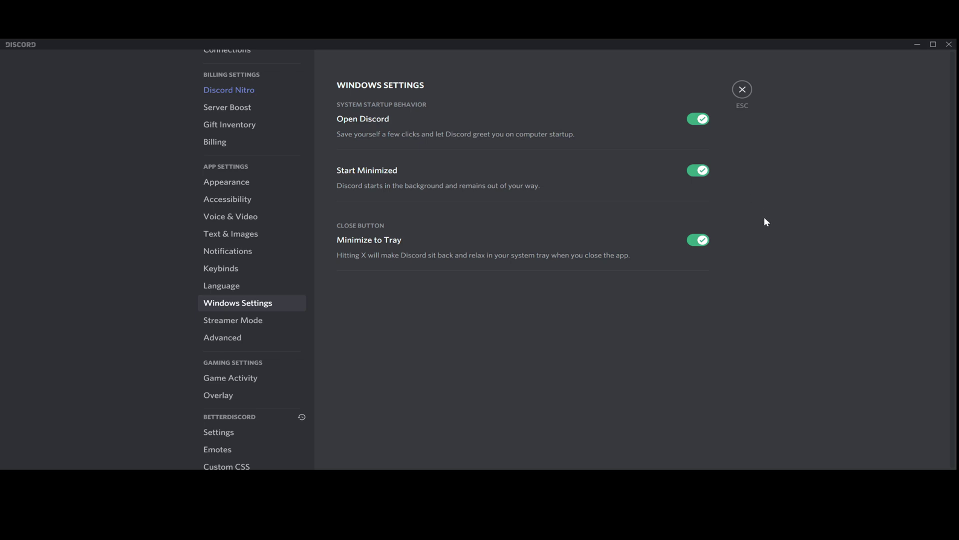
{"action": "mouse_move", "coordinate": [763, 227]}
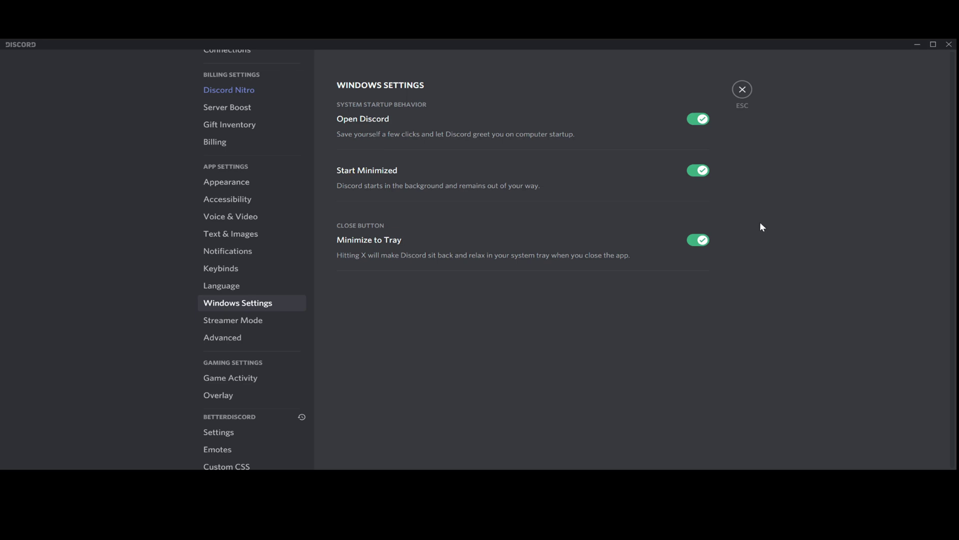
{"action": "mouse_move", "coordinate": [753, 226]}
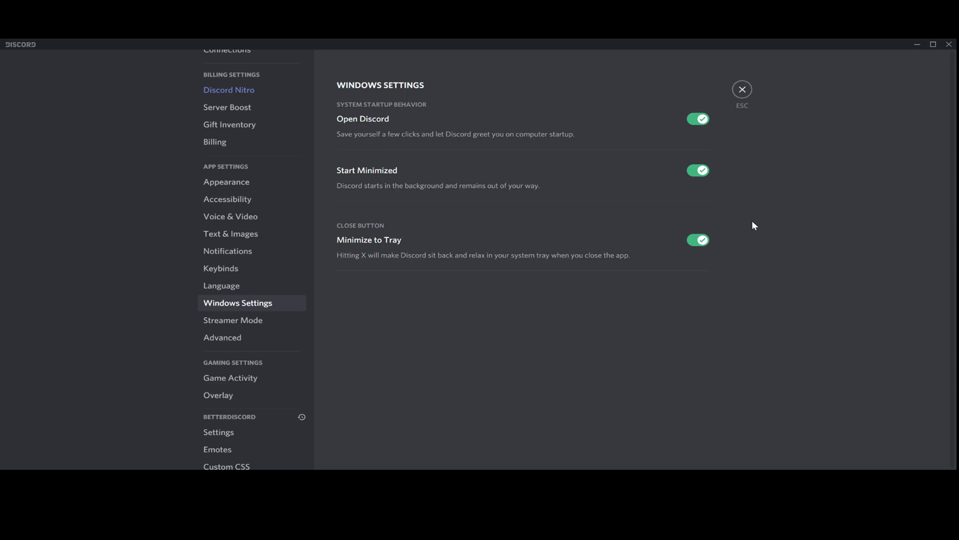
{"action": "mouse_move", "coordinate": [752, 228]}
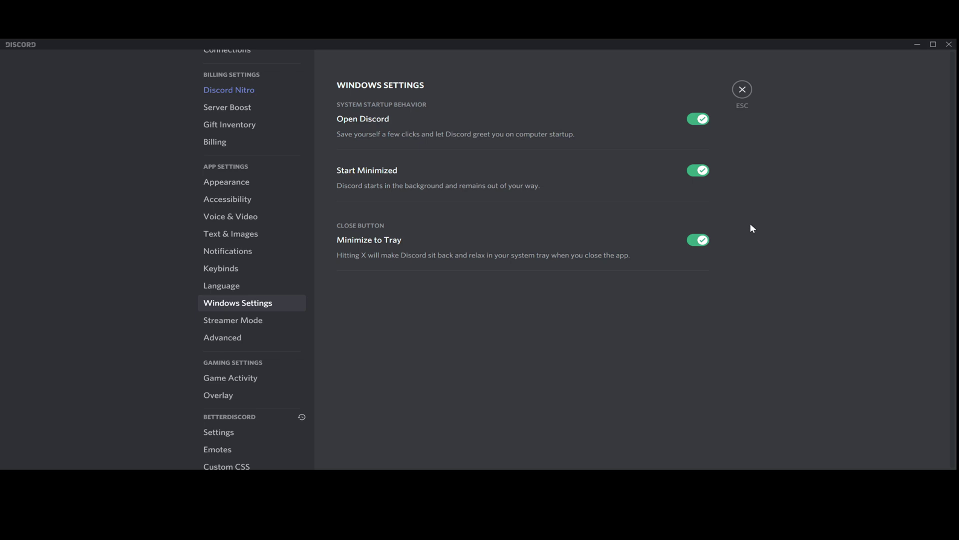